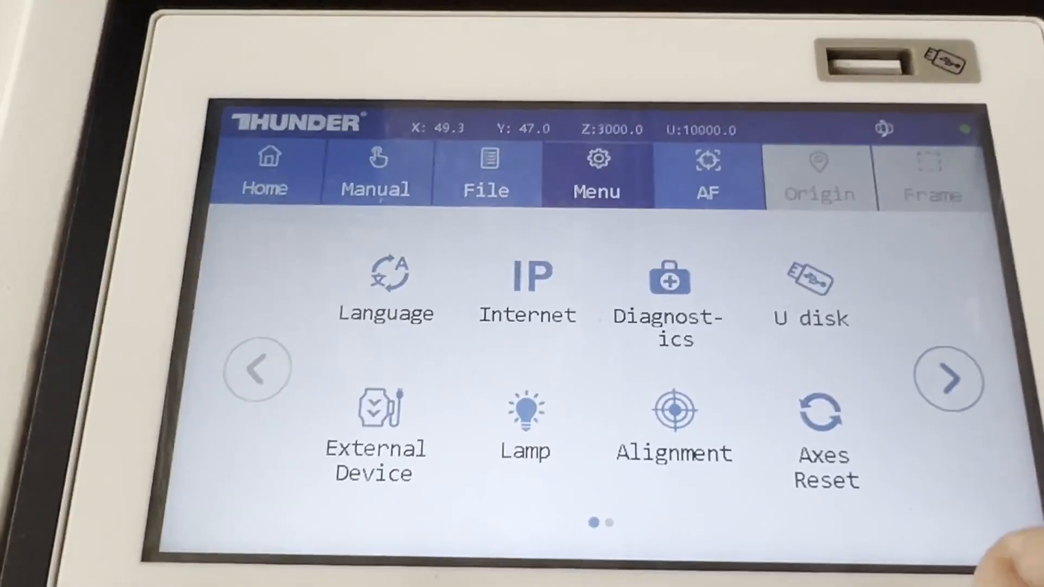
Step: Show the Diagnostics page via Menu, where only the Z-bottom limit indicator is lit
click(823, 433)
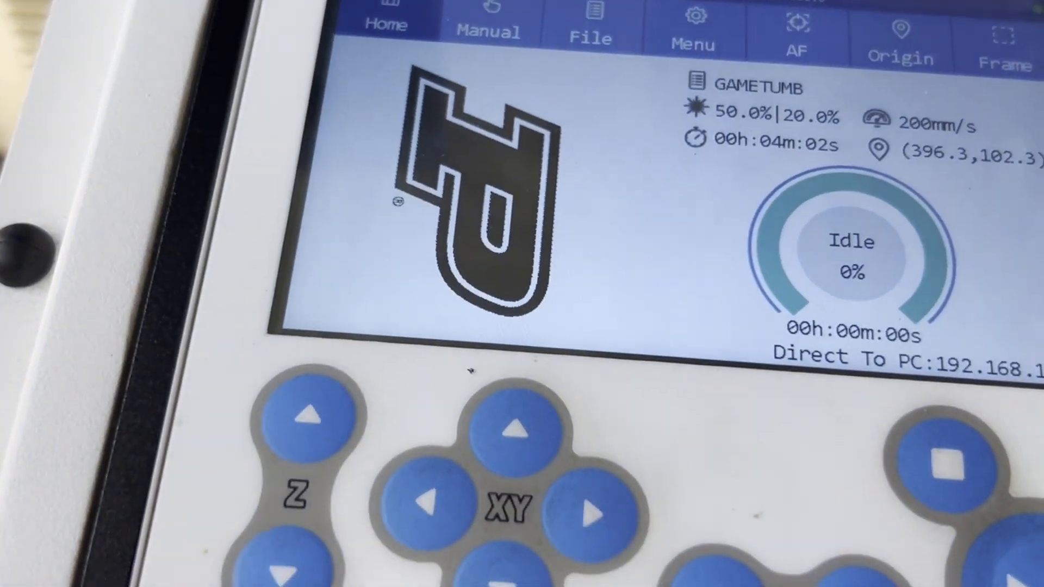
click(693, 26)
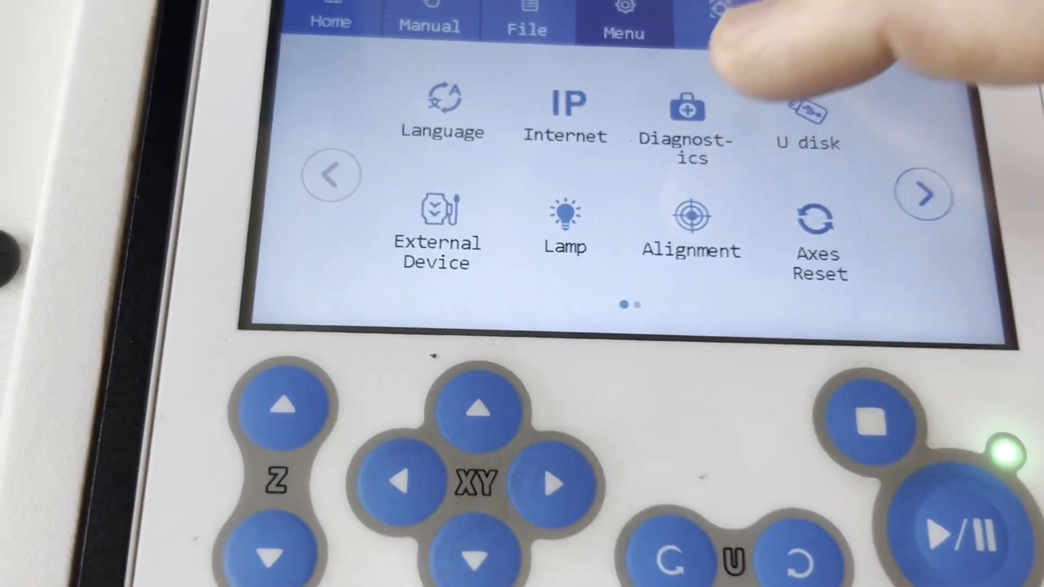
click(687, 106)
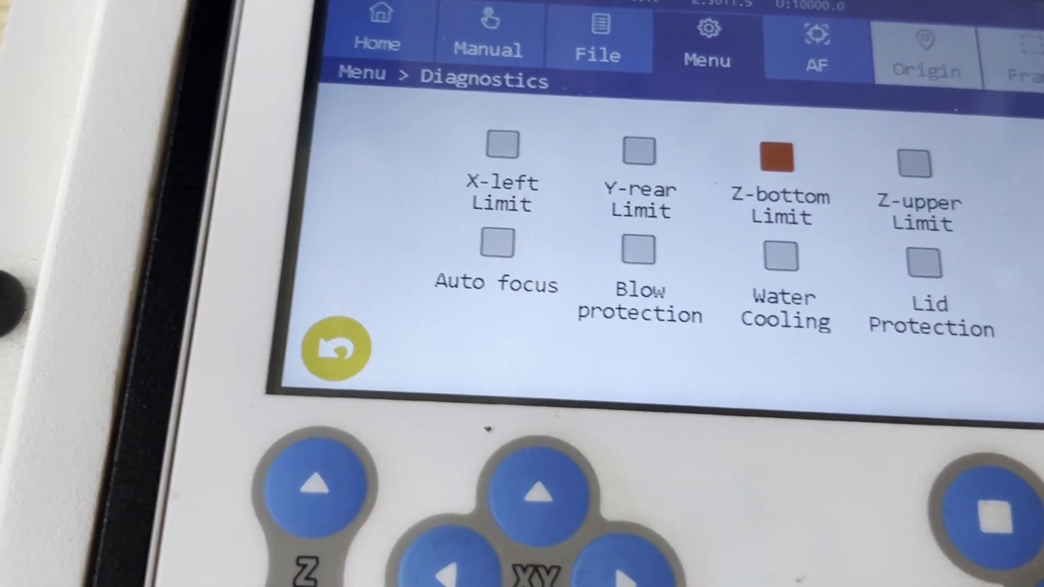